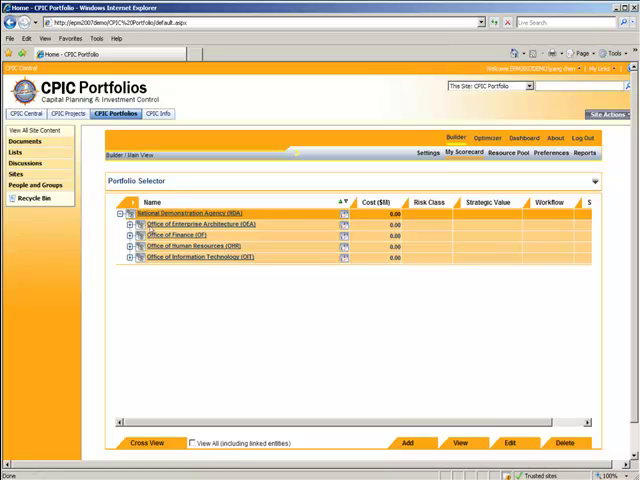
# - Expand the Office of Enterprise Architecture (OEA) portfolio to list its investments
pyautogui.click(130, 228)
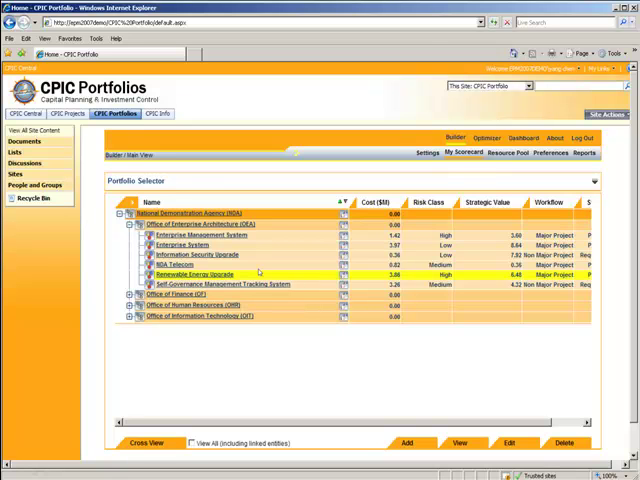
pyautogui.moveTo(404, 284)
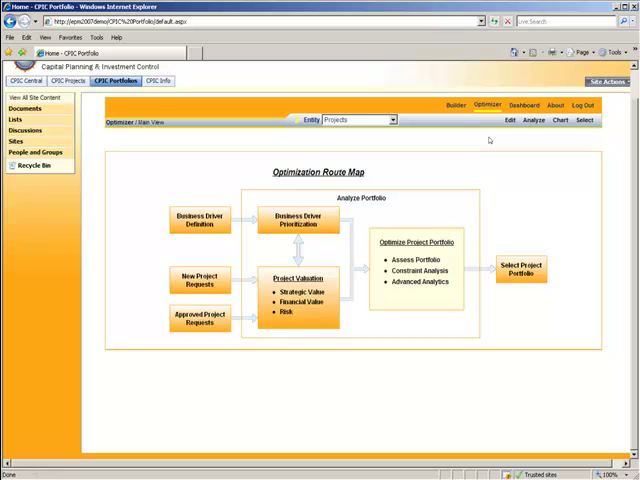
pyautogui.moveTo(536, 204)
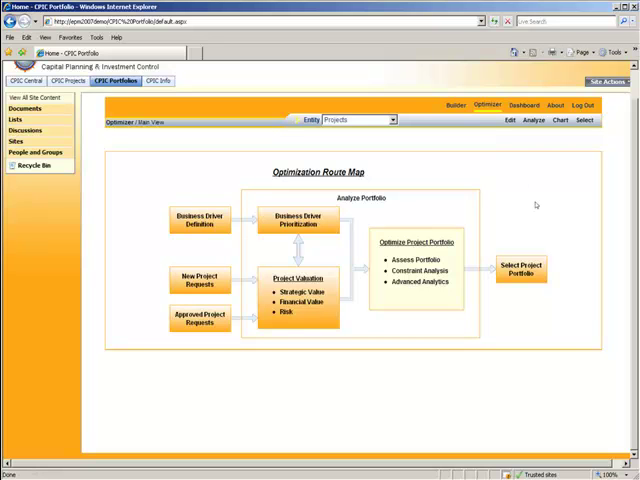
# - Create a new analysis from the pairwise comparison and impact assessment matrices
pyautogui.click(532, 122)
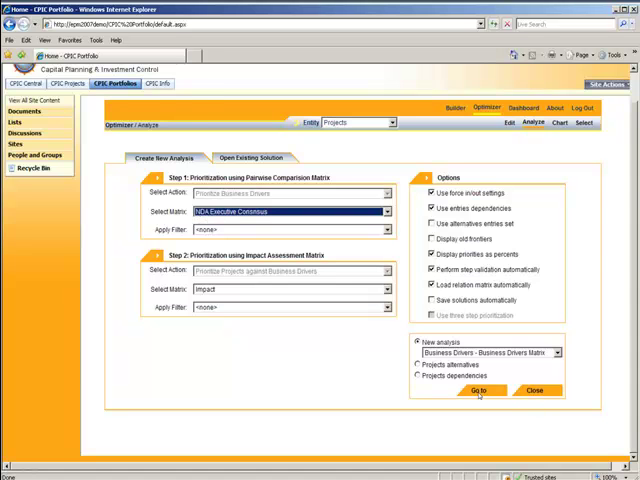
pyautogui.click(480, 390)
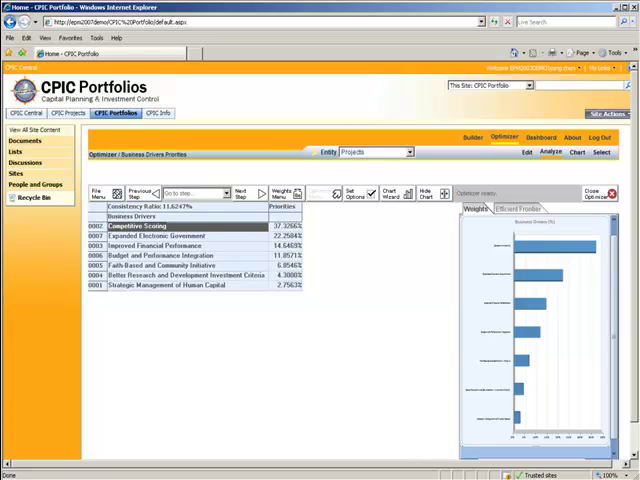
pyautogui.moveTo(252, 232)
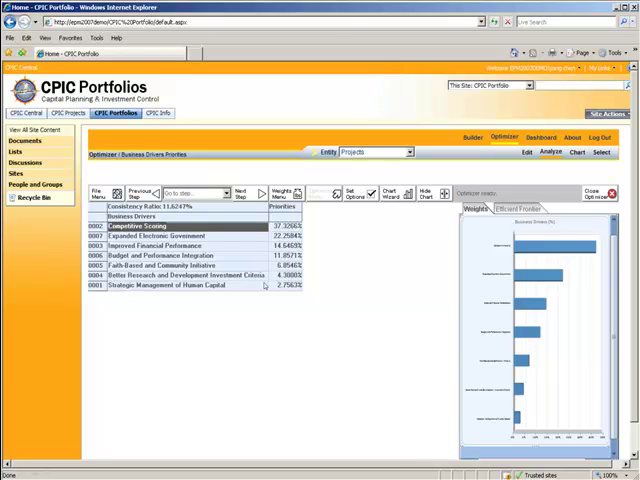
pyautogui.moveTo(396, 292)
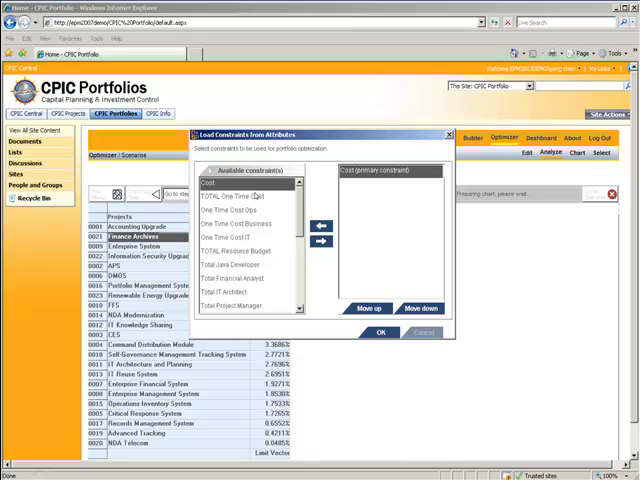
# - Load Cost as the constraint so each project shows cost beside its priority
pyautogui.click(380, 332)
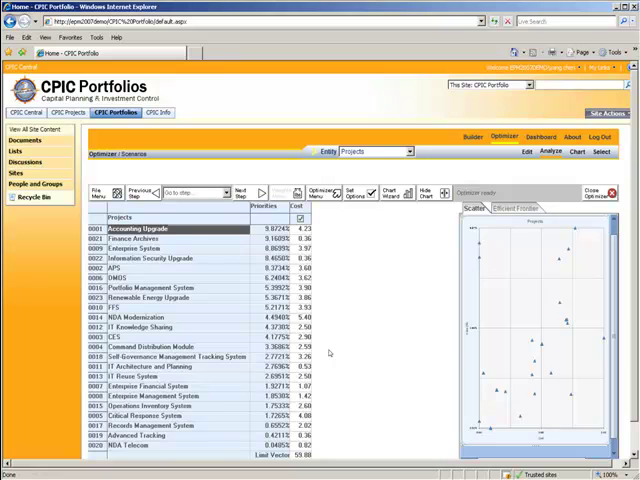
pyautogui.moveTo(330, 352)
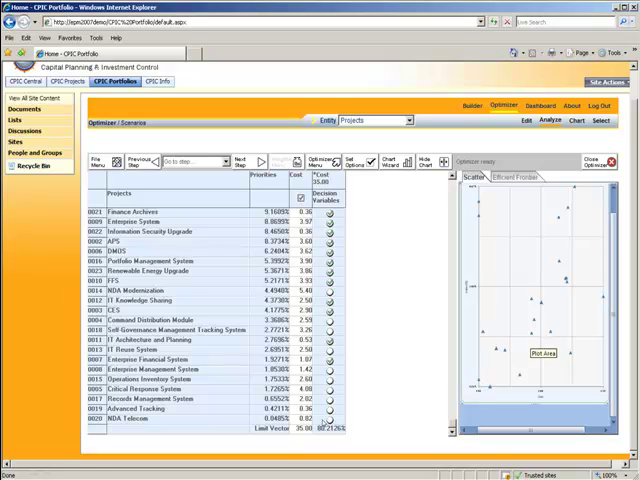
pyautogui.moveTo(318, 420)
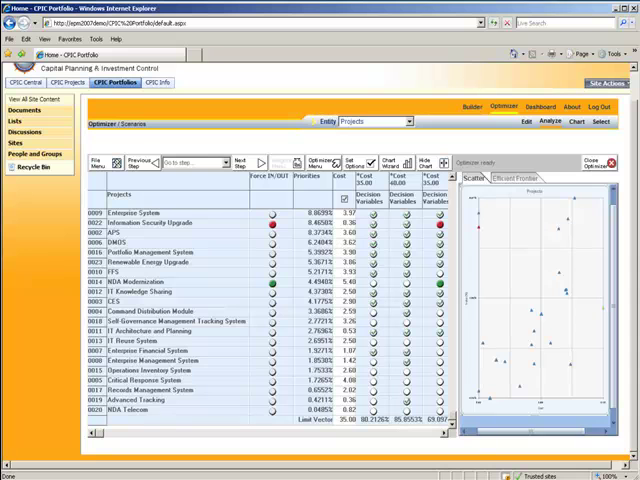
# - Open the CPIC Investment Workspace for the Renewable Energy Upgrade investment
pyautogui.click(28, 82)
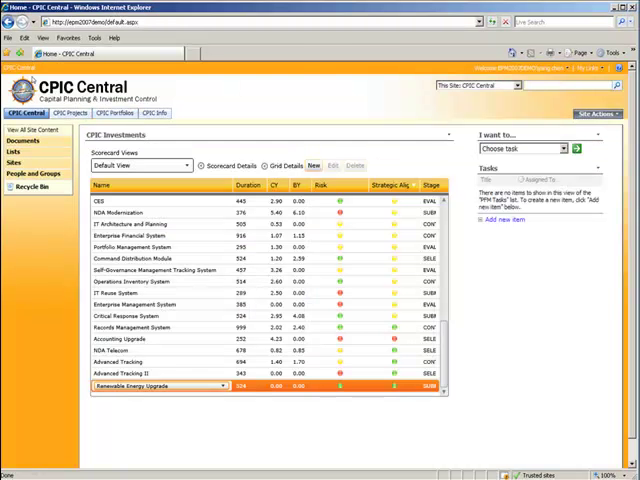
pyautogui.click(222, 386)
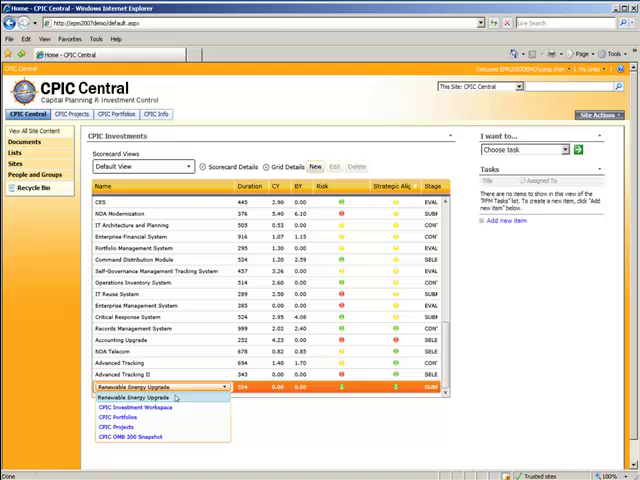
pyautogui.click(136, 408)
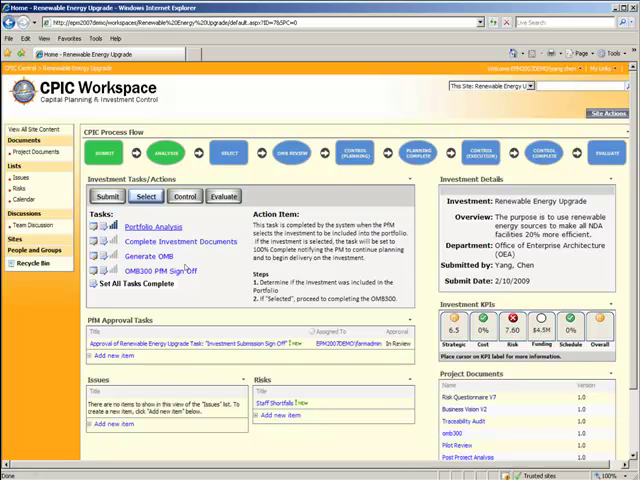
pyautogui.moveTo(184, 268)
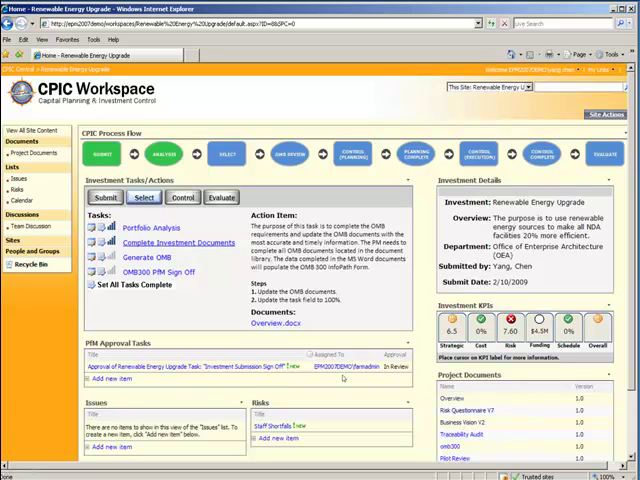
pyautogui.moveTo(344, 376)
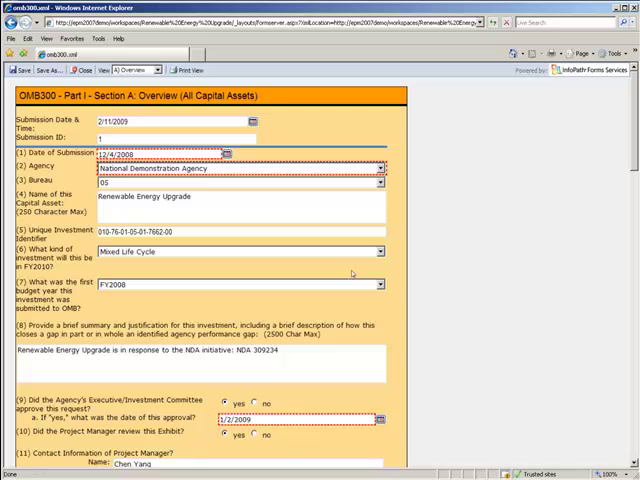
pyautogui.moveTo(352, 274)
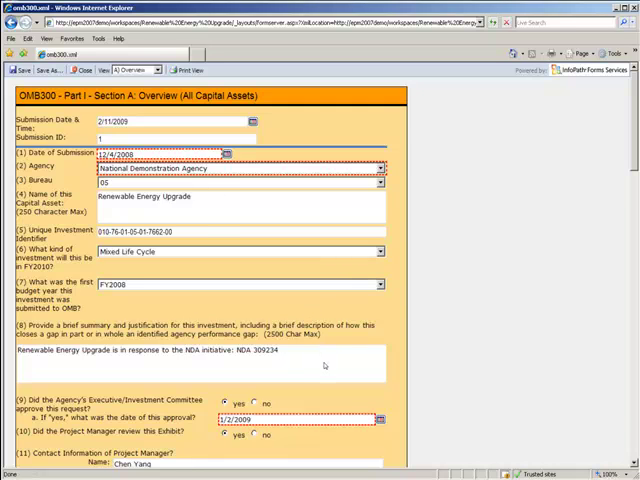
# - Close the OMB300 Section A form to return to the Renewable Energy Upgrade workspace
pyautogui.click(130, 70)
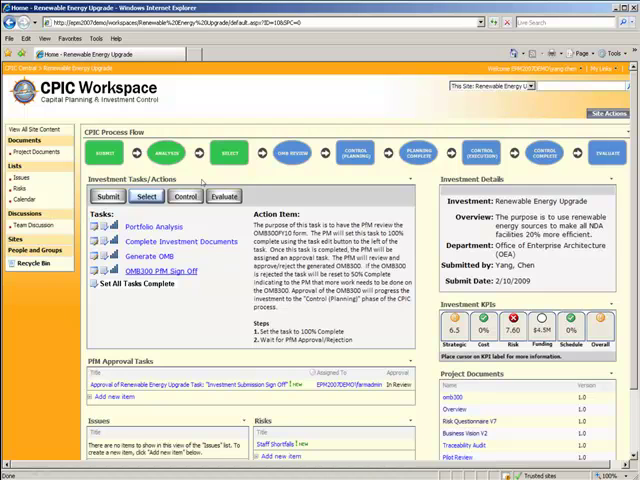
pyautogui.moveTo(200, 182)
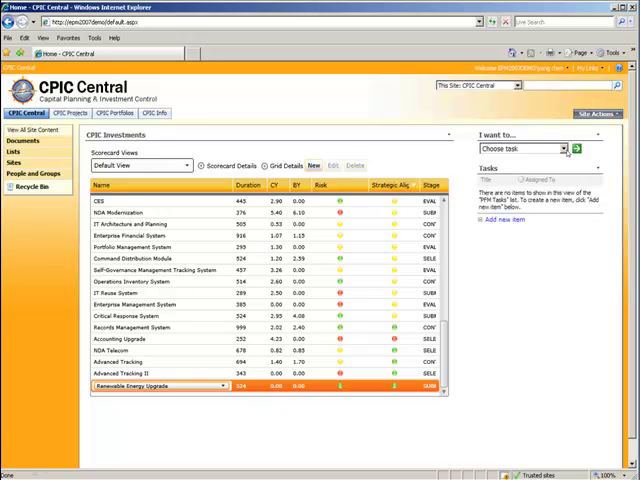
# - Choose Generate Exhibit 53 Report from the 'I want to...' tasks for the investment
pyautogui.click(564, 148)
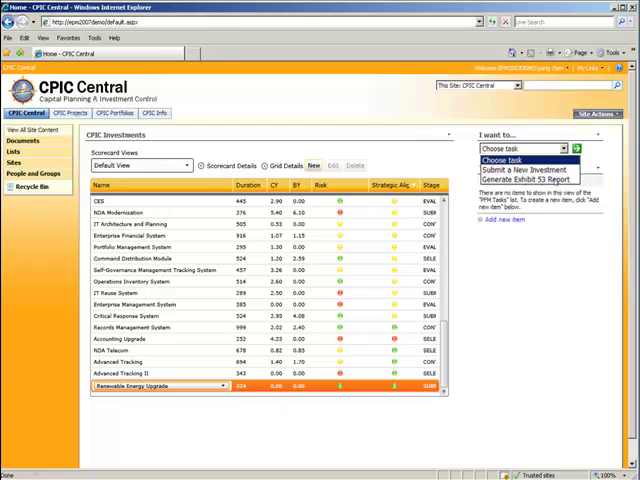
pyautogui.click(544, 176)
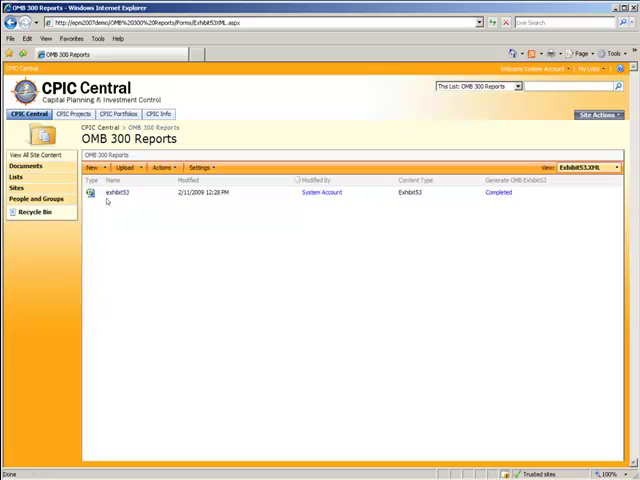
pyautogui.moveTo(108, 200)
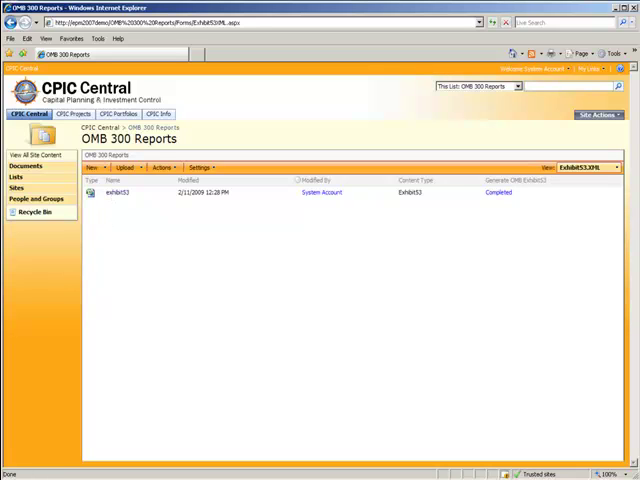